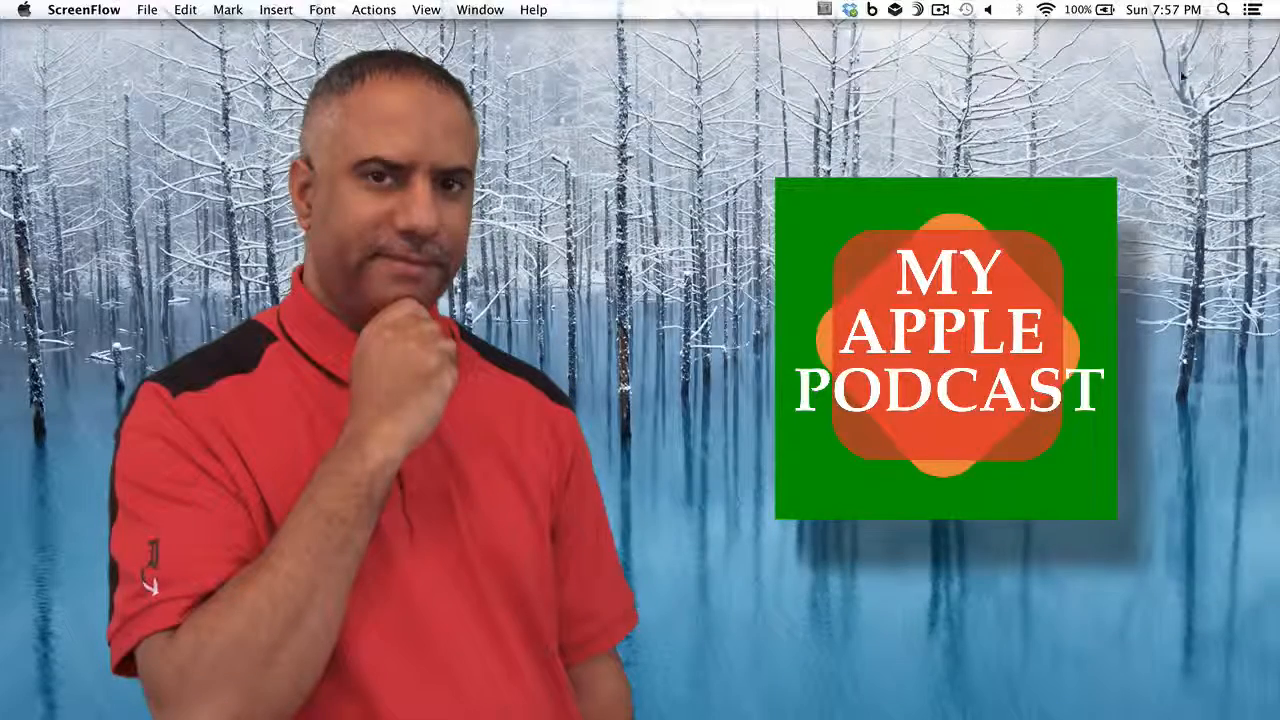
Step: Search Spotlight for 'image captur' so Image Capture appears in the results
left_click(1224, 8)
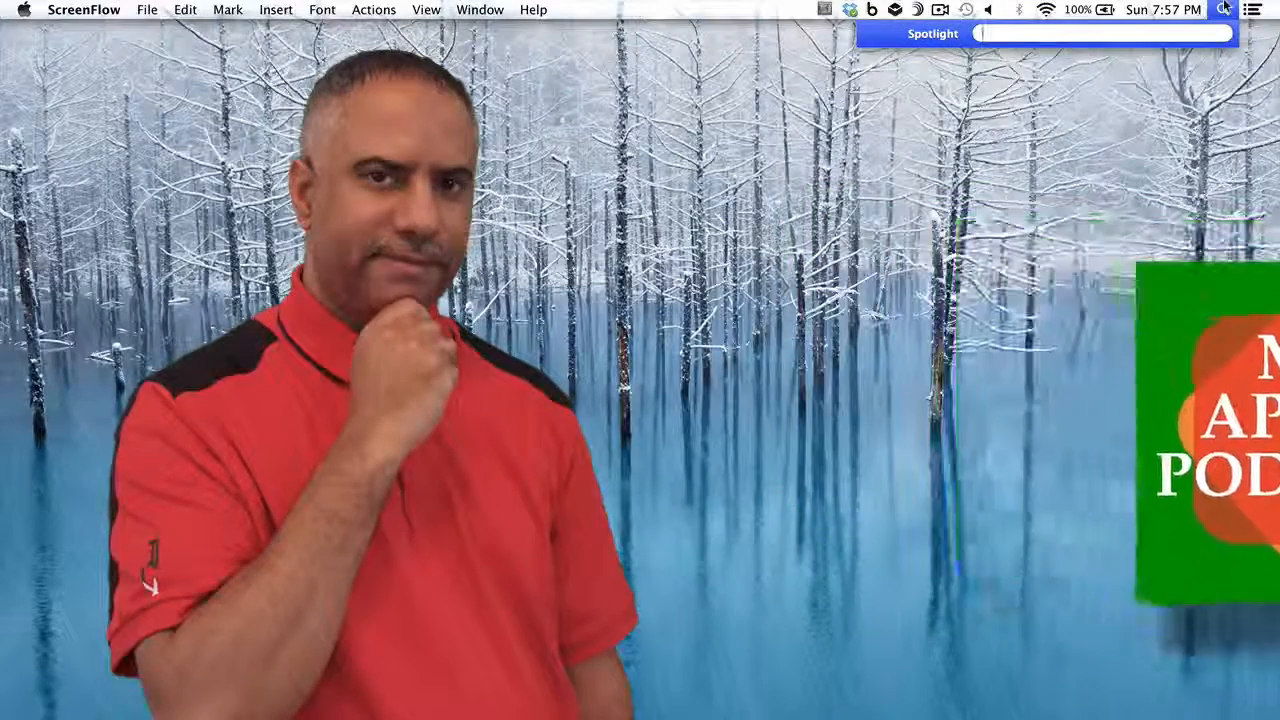
type("image capture")
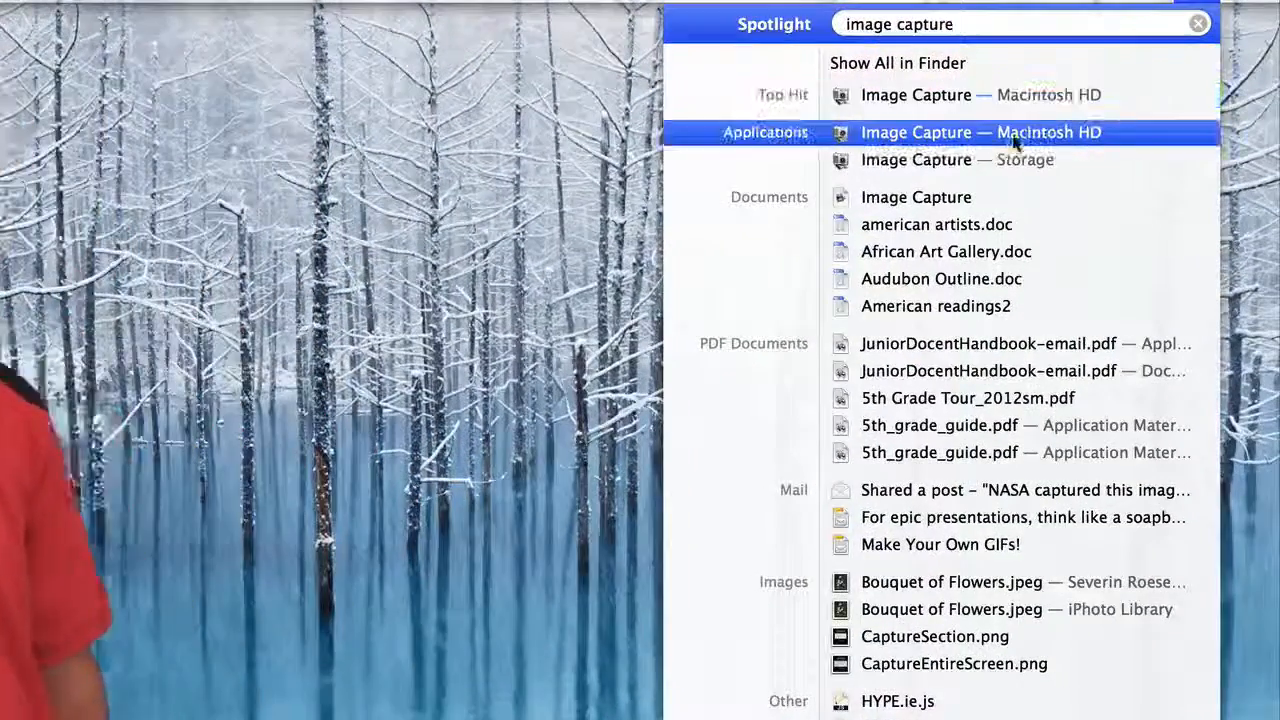
Step: Launch Image Capture and browse the iPhone's thumbnails down to the newest photos
left_click(980, 132)
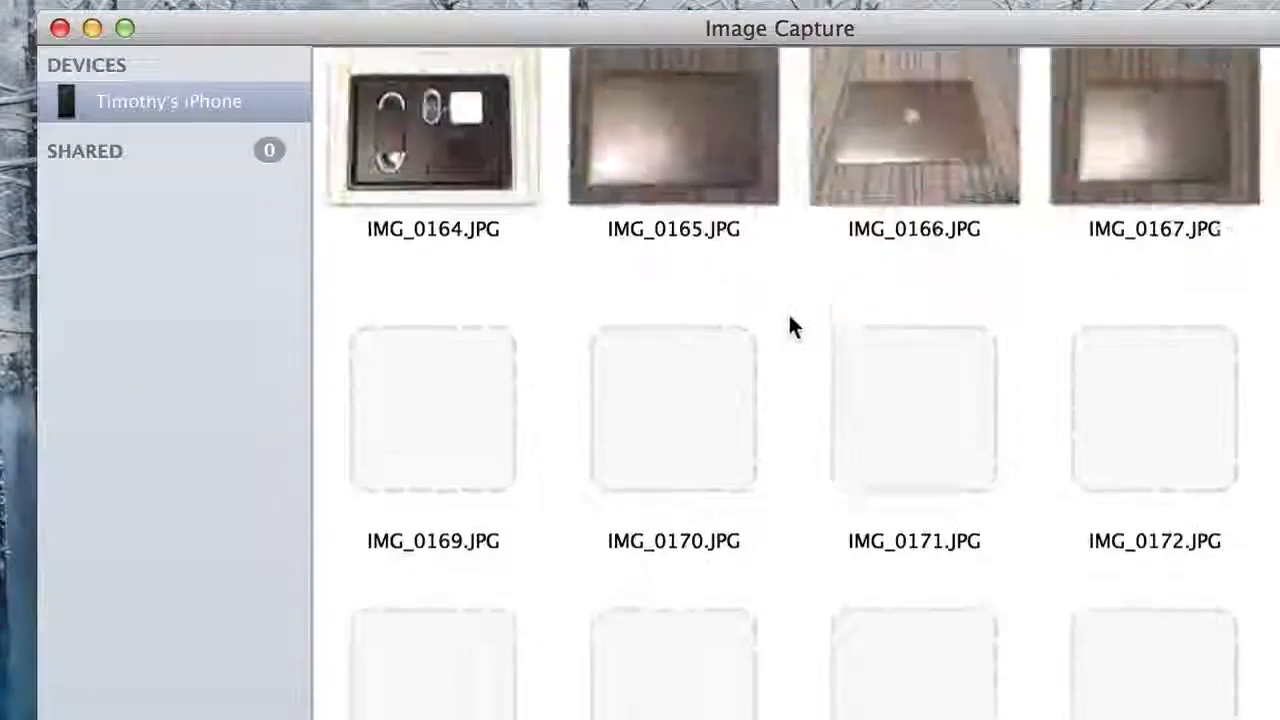
scroll("down", 3)
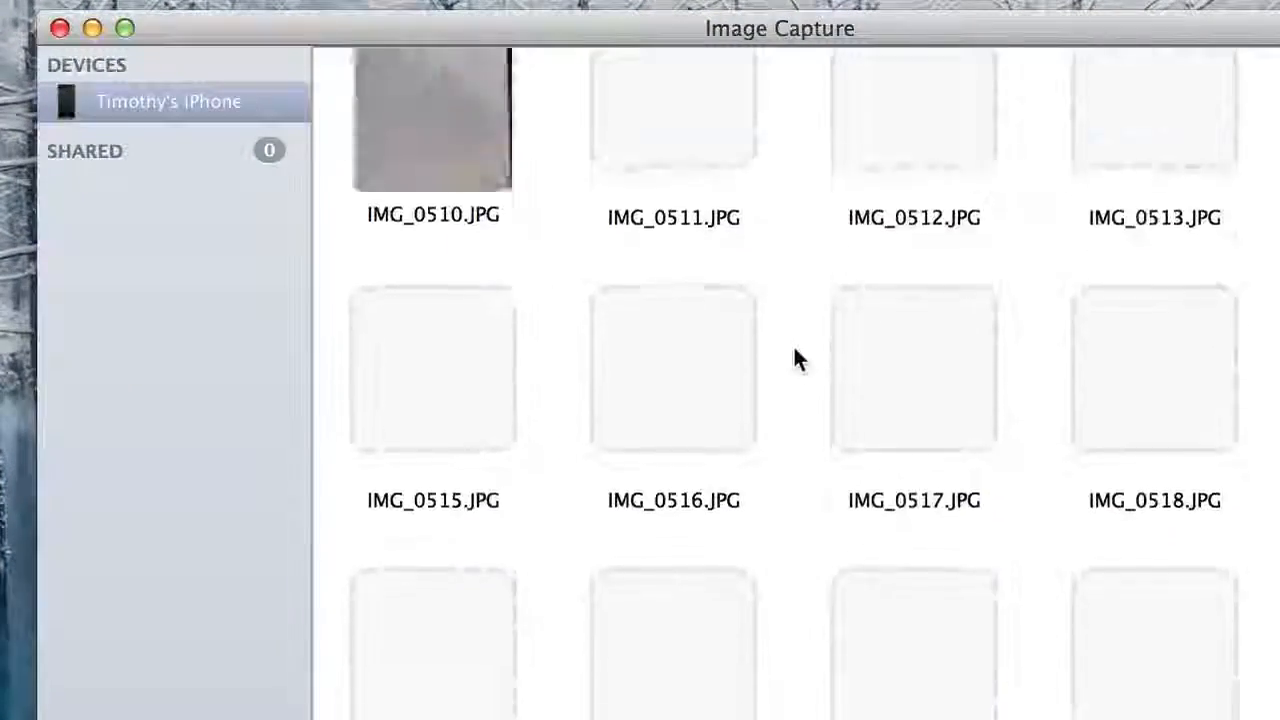
scroll("down", 3)
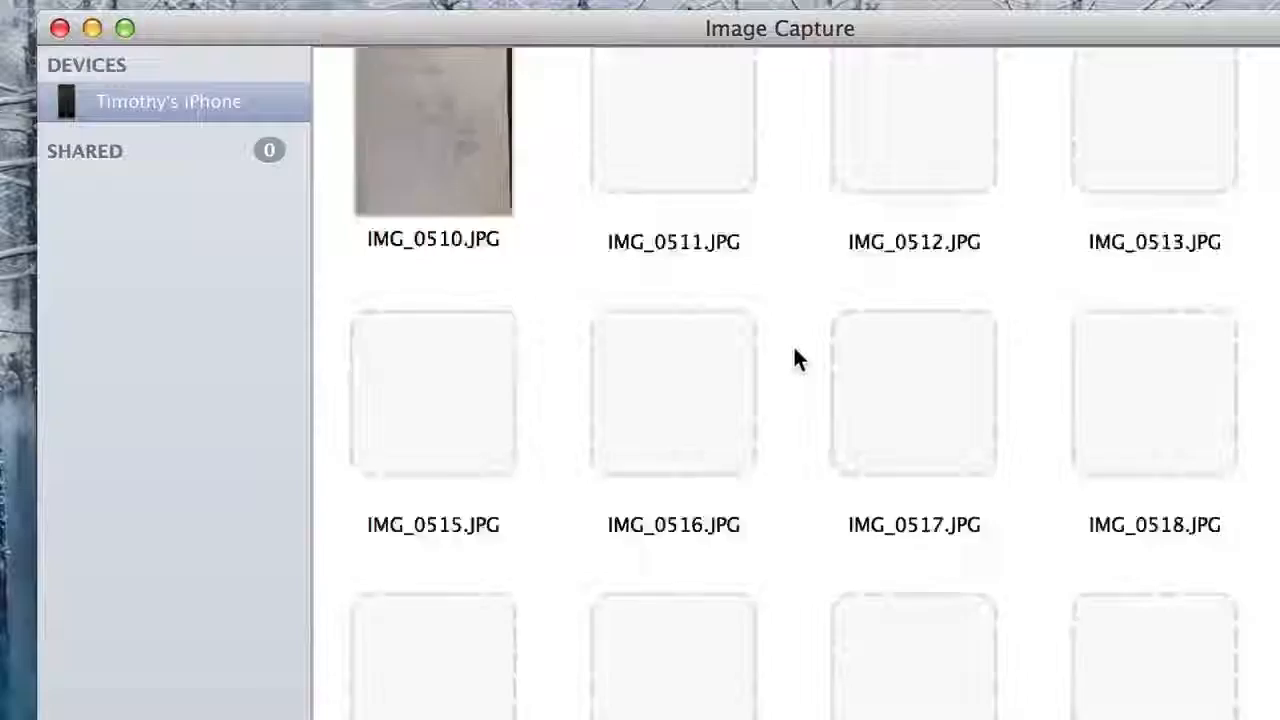
scroll("down", 3)
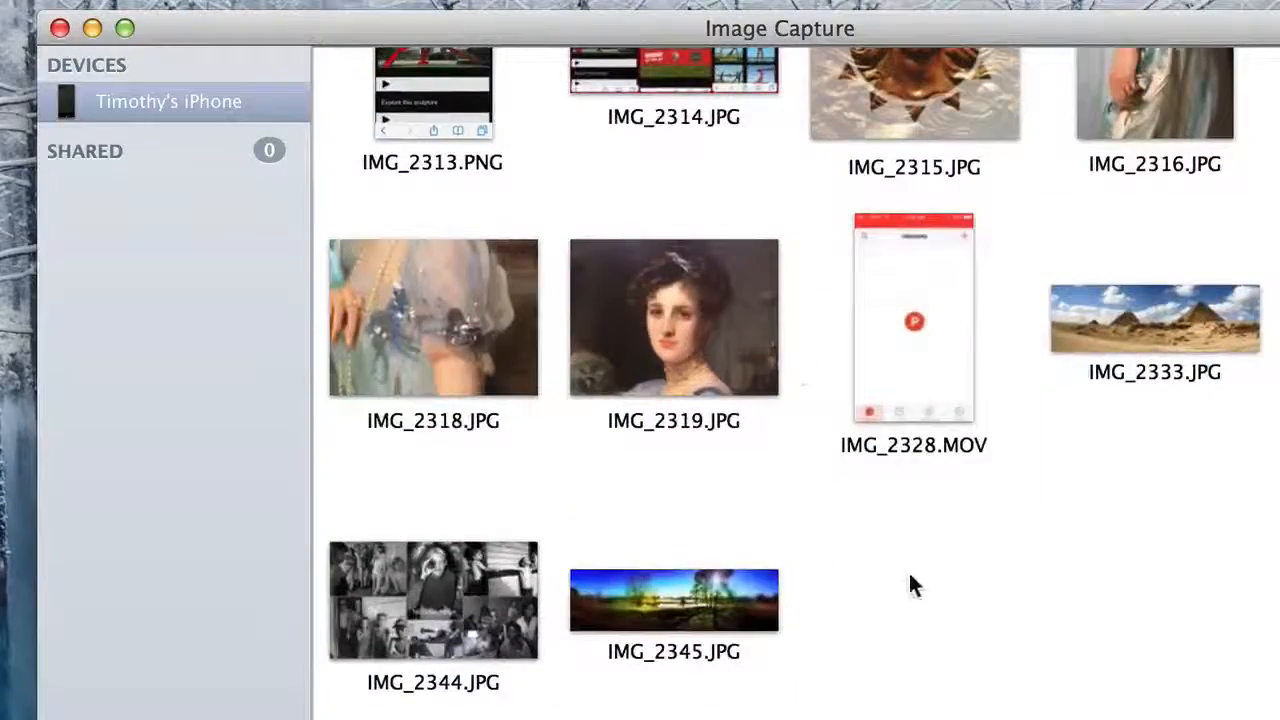
Step: Select IMG_2345.JPG and choose Movies as its import destination
left_click(672, 600)
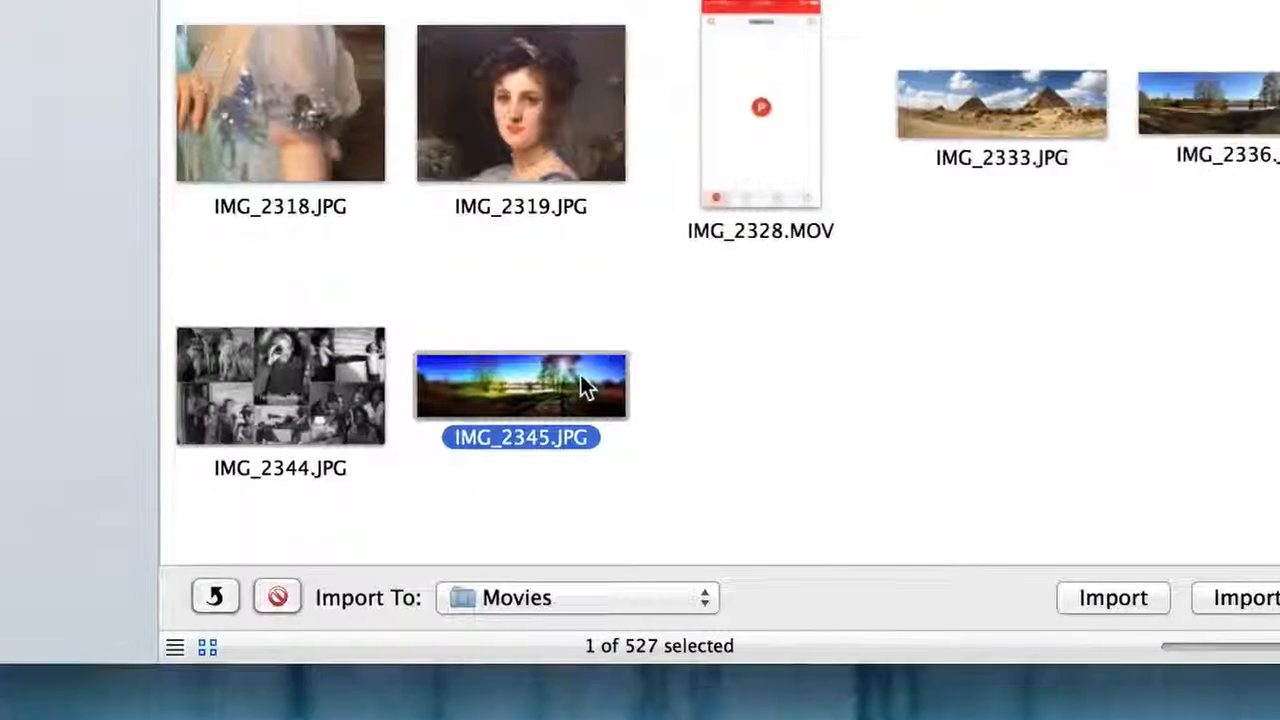
left_click(576, 596)
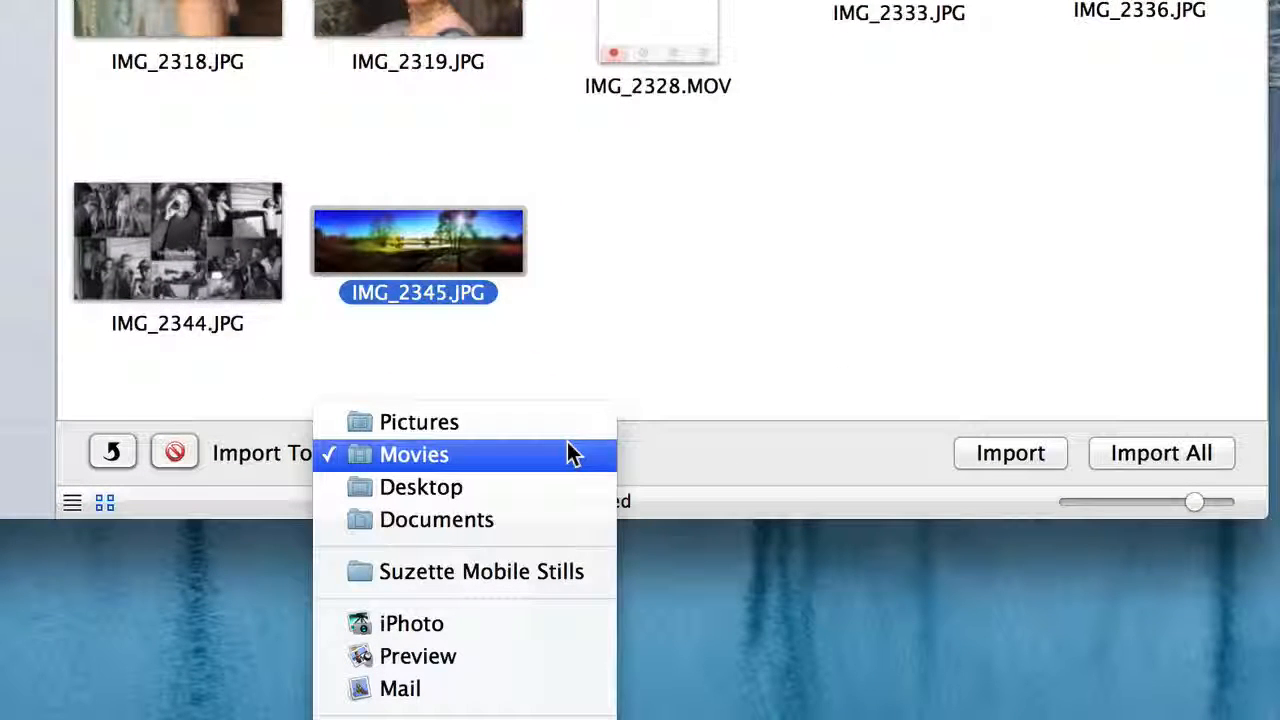
left_click(414, 454)
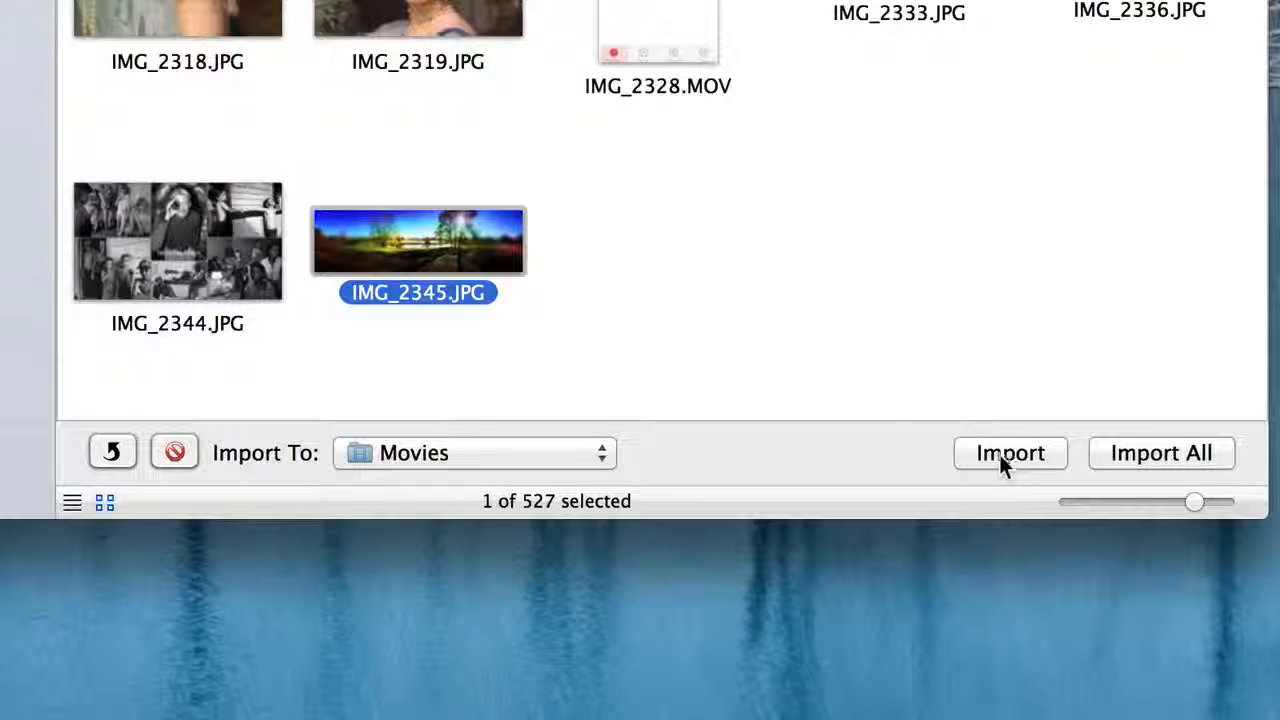